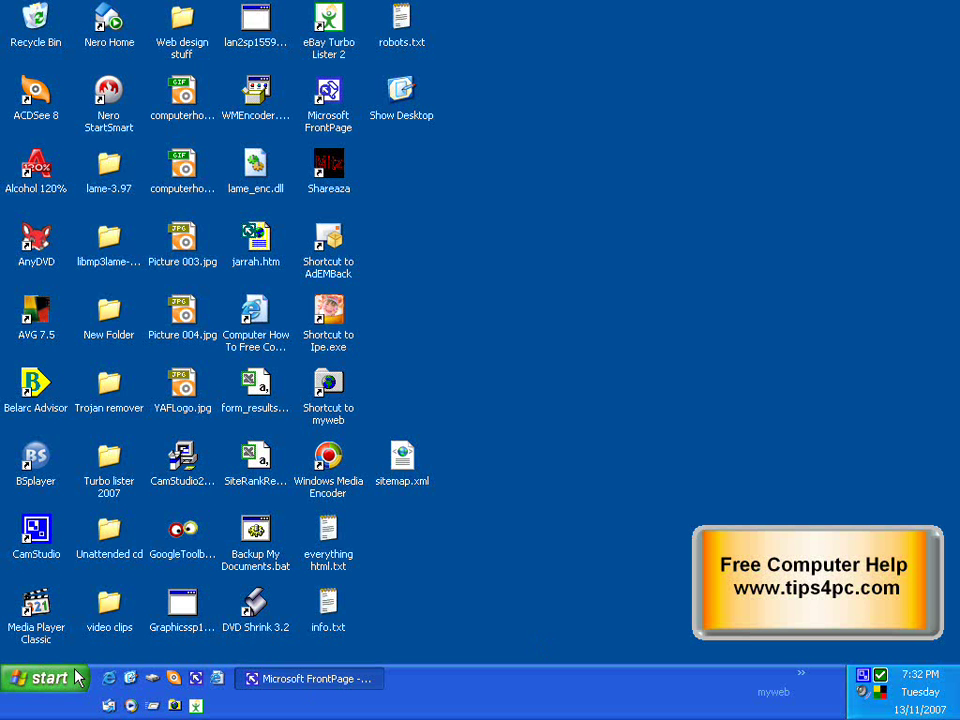
pyautogui.moveTo(557, 277)
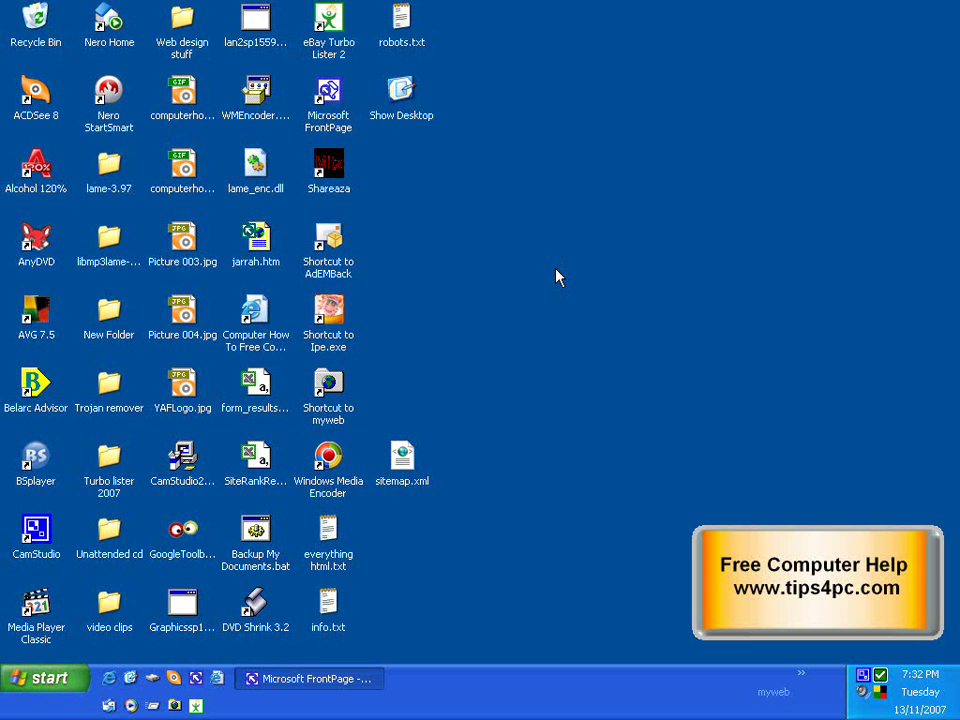
pyautogui.moveTo(545, 273)
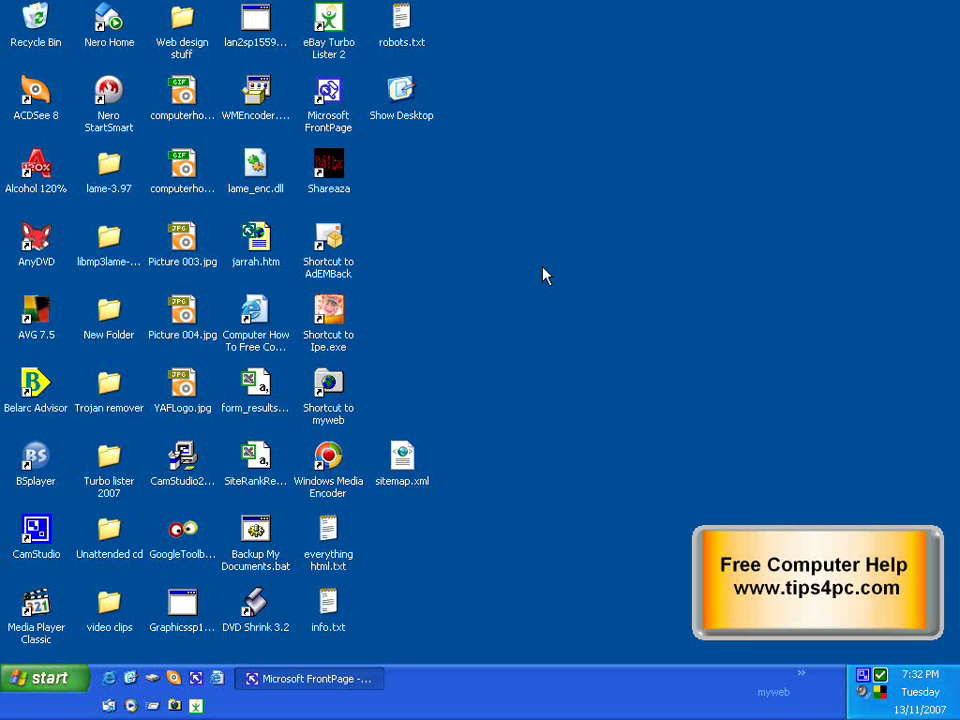
pyautogui.moveTo(657, 314)
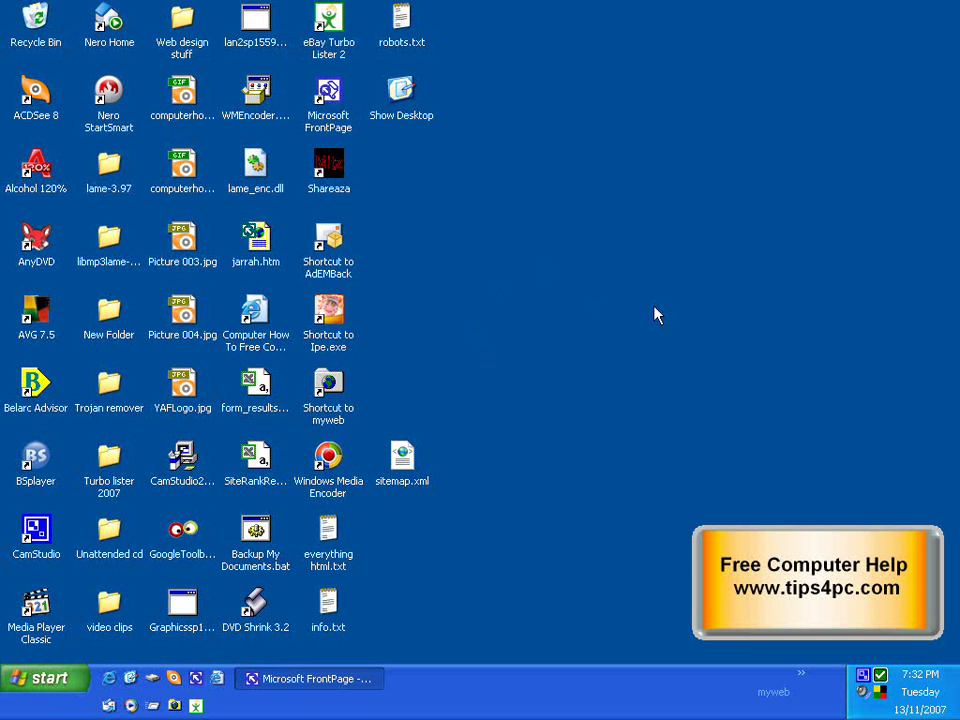
pyautogui.moveTo(549, 302)
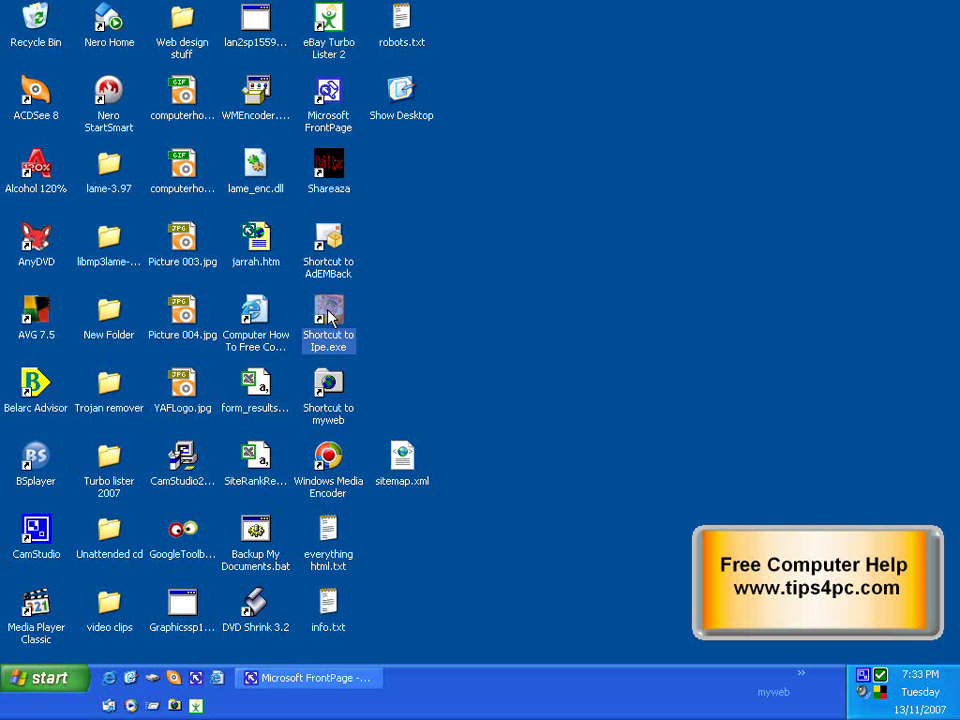
# Step: Bring up Display Properties from the desktop's right-click Properties command
pyautogui.rightClick(328, 310)
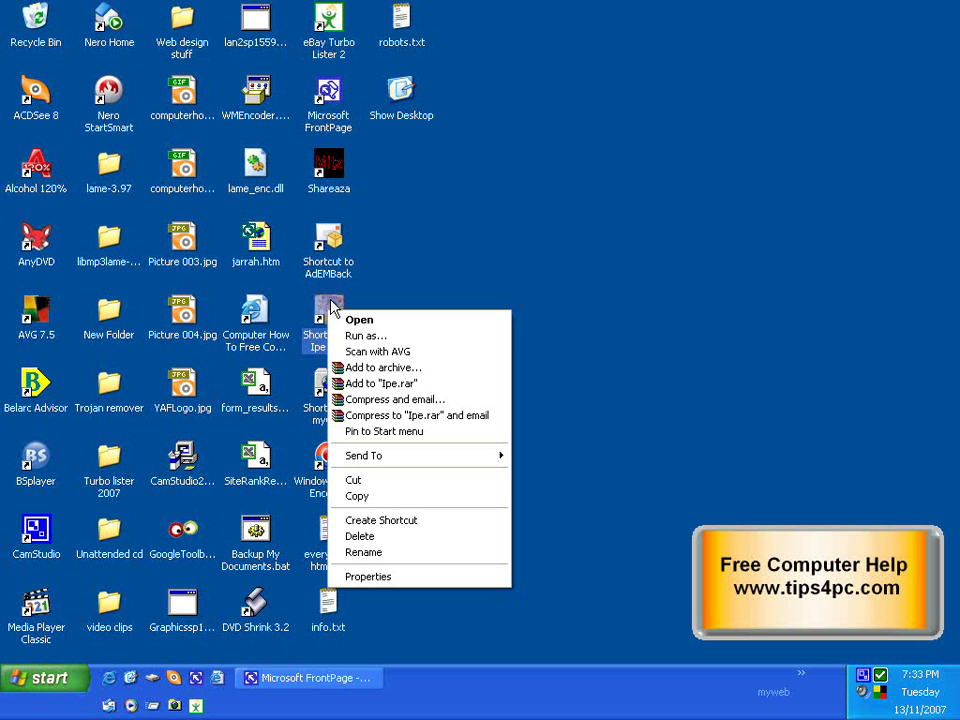
pyautogui.moveTo(331, 302)
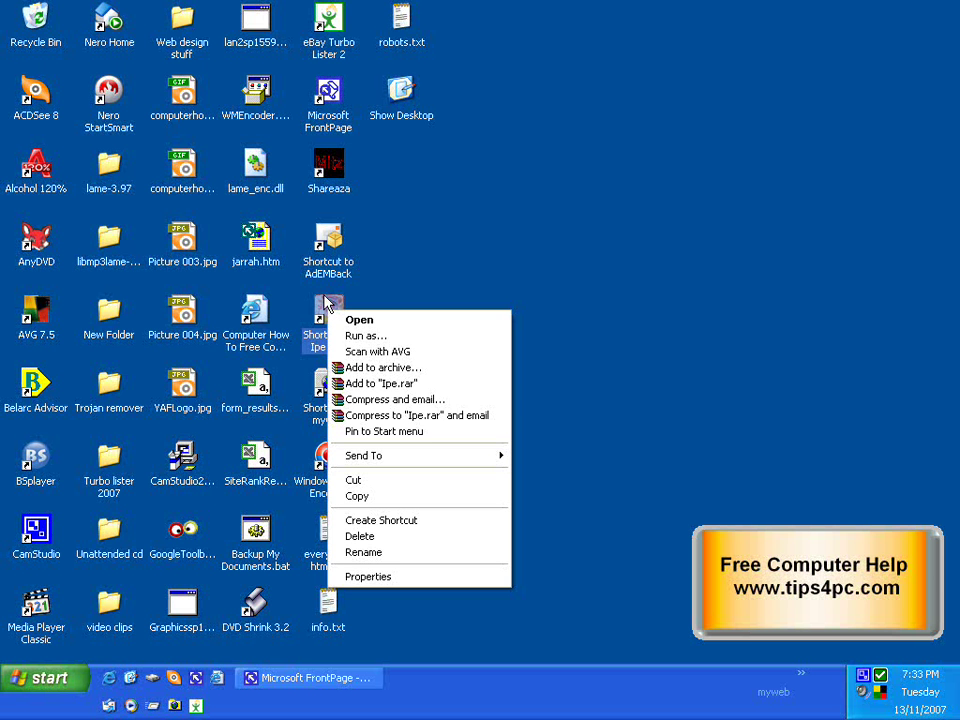
pyautogui.moveTo(610, 278)
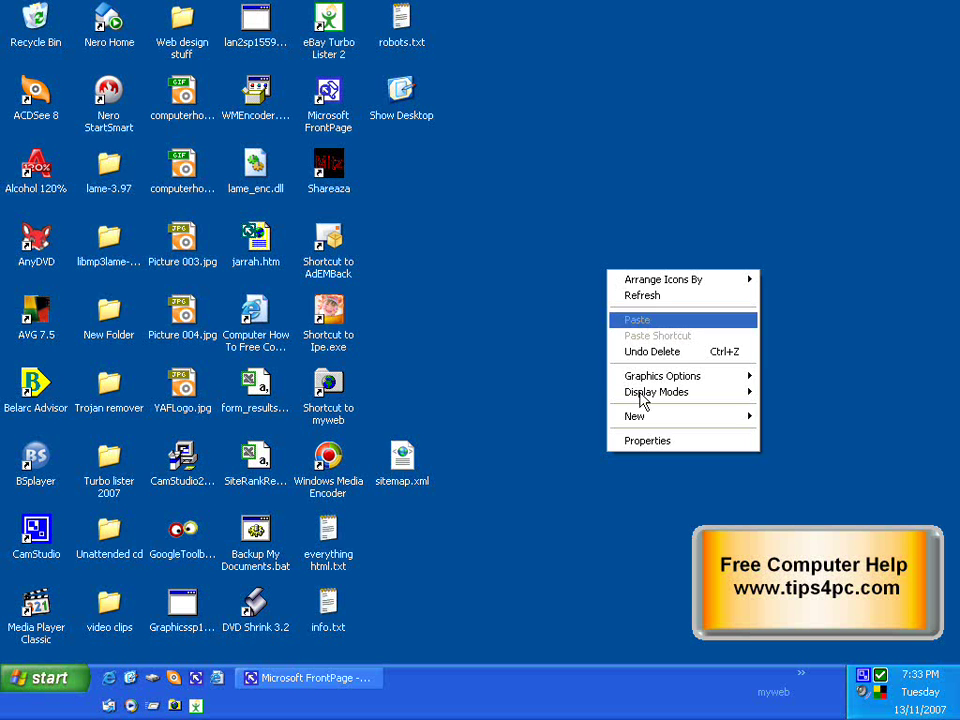
pyautogui.click(646, 440)
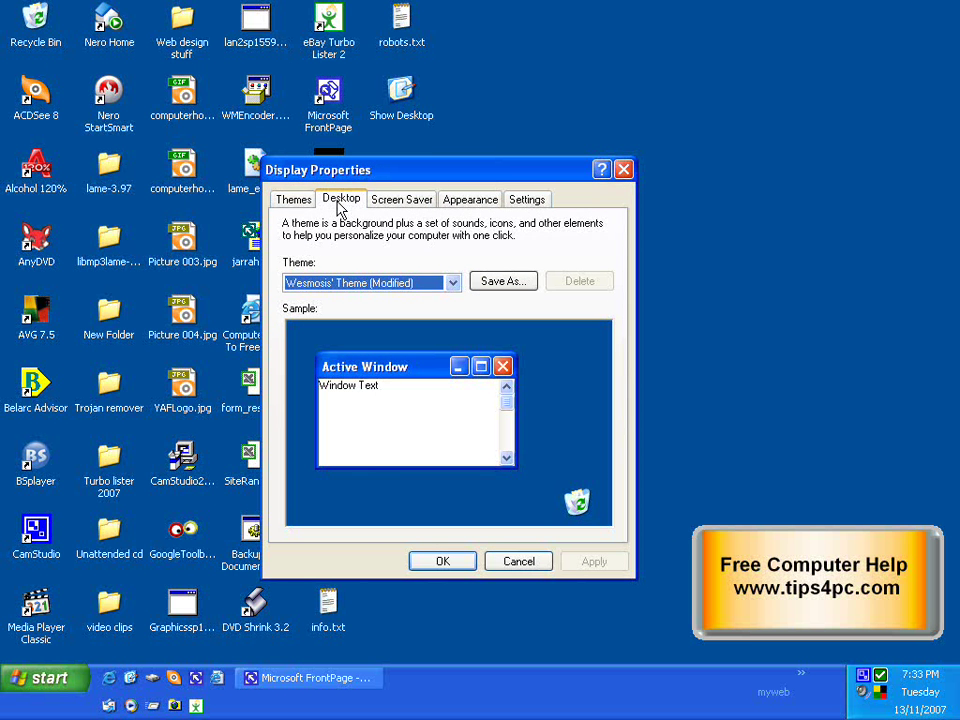
# Step: On the Desktop page, preview Ascent then Autumn, and apply Autumn as the wallpaper
pyautogui.click(341, 199)
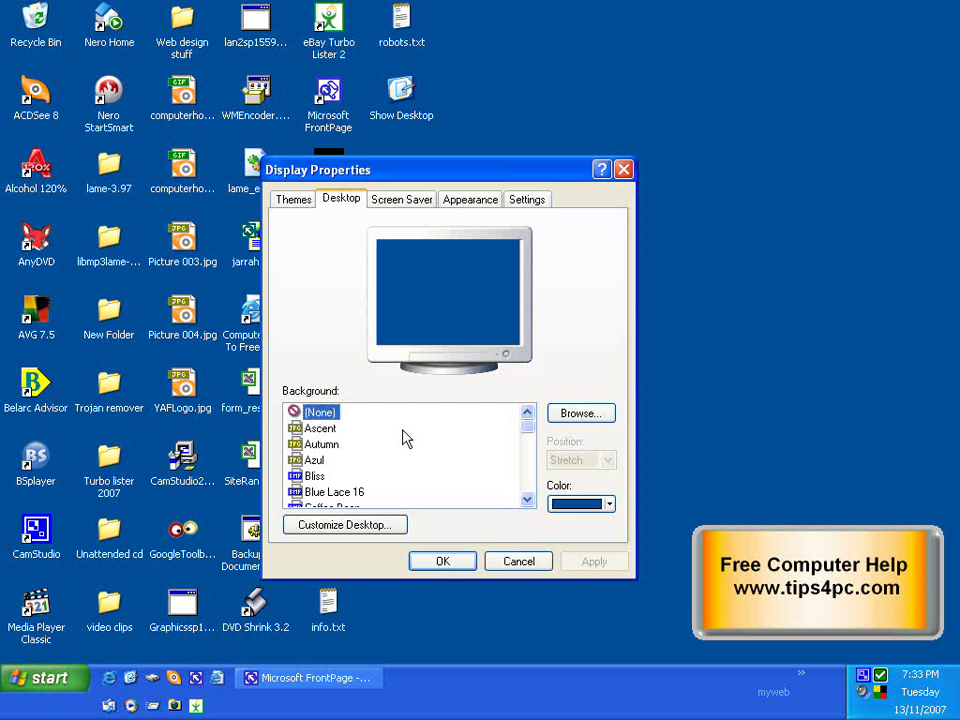
pyautogui.moveTo(335, 448)
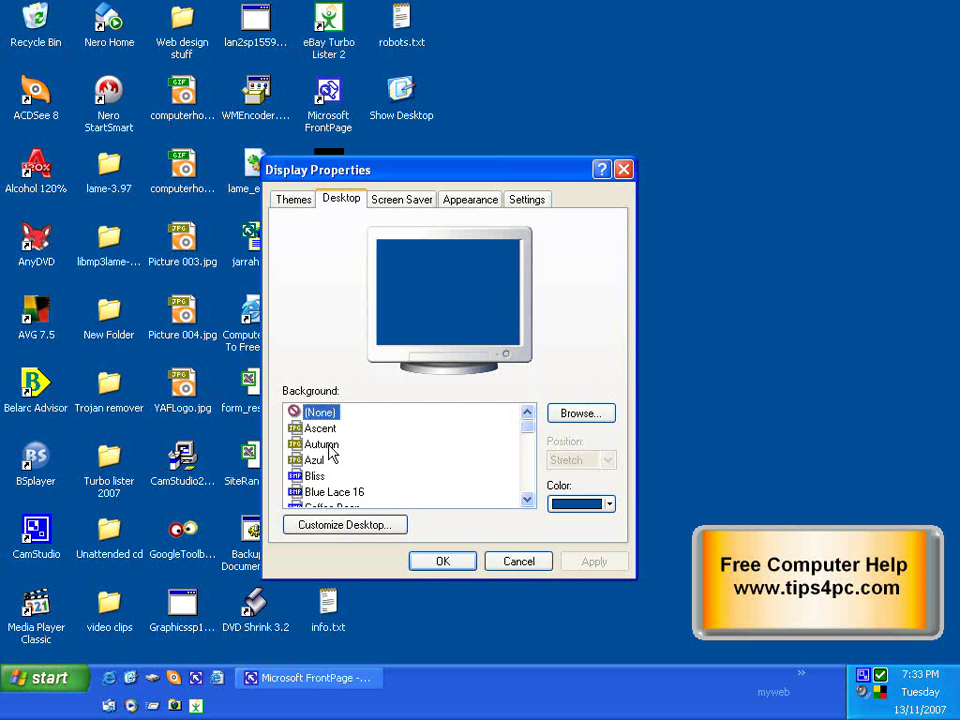
pyautogui.click(320, 428)
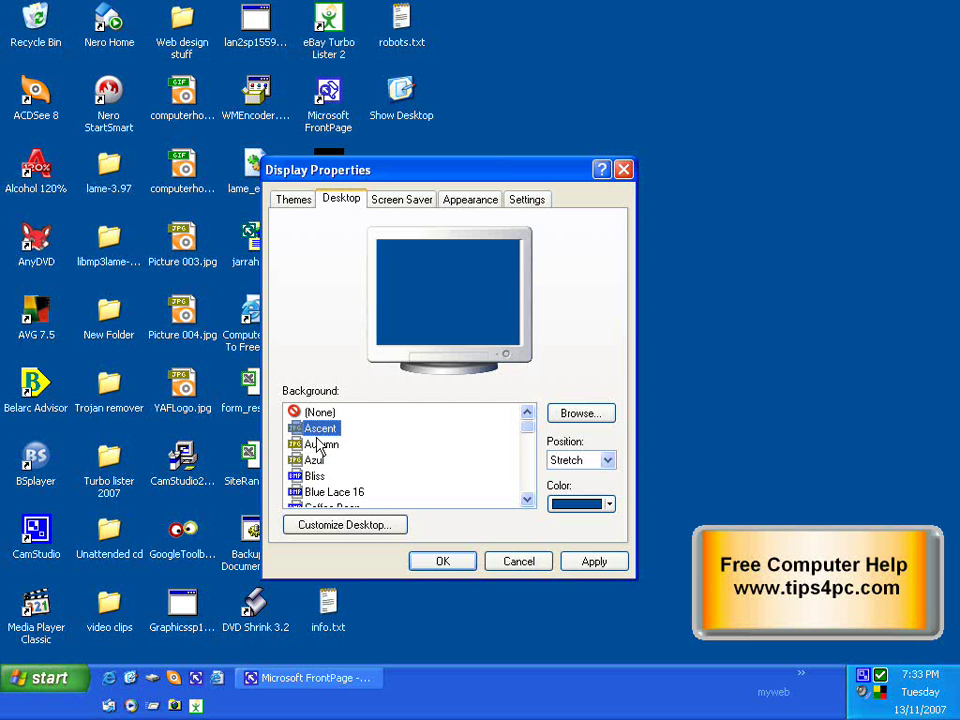
pyautogui.click(320, 444)
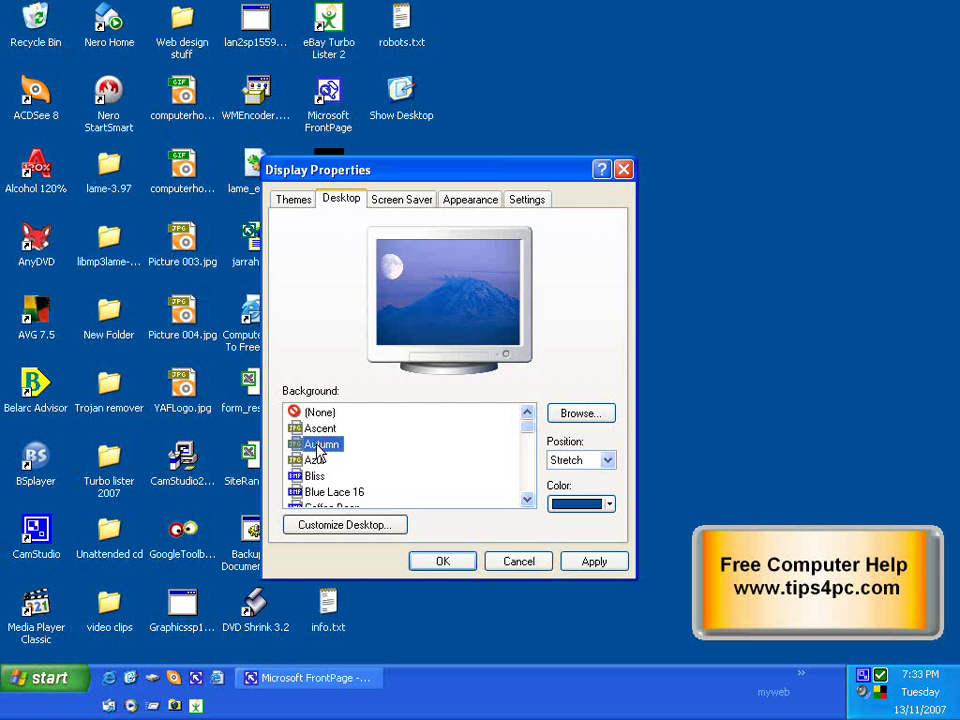
pyautogui.click(320, 444)
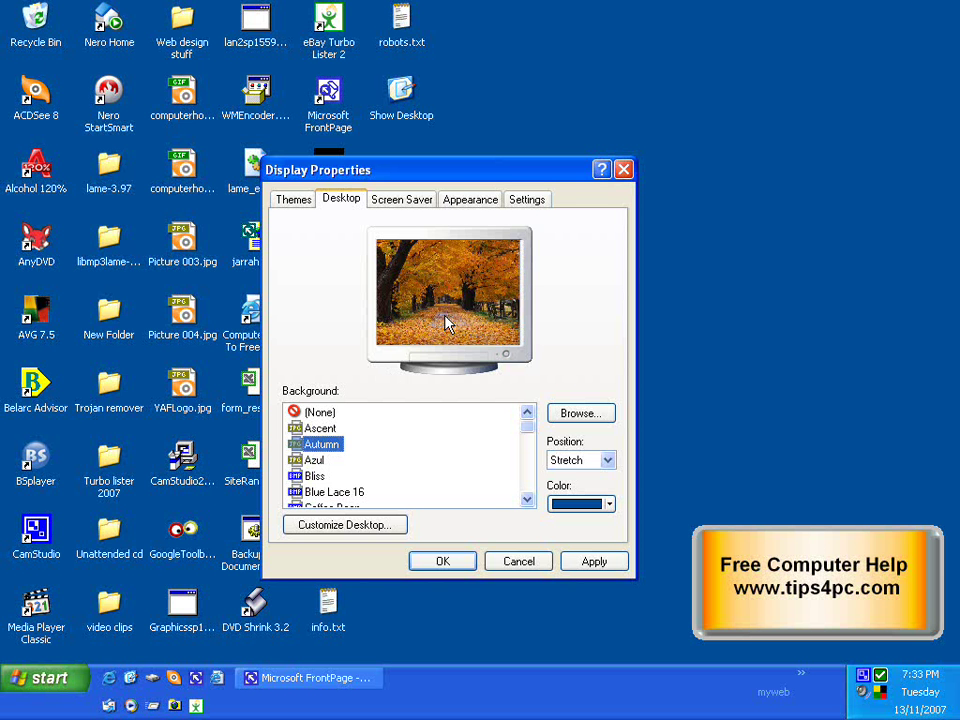
pyautogui.moveTo(517, 381)
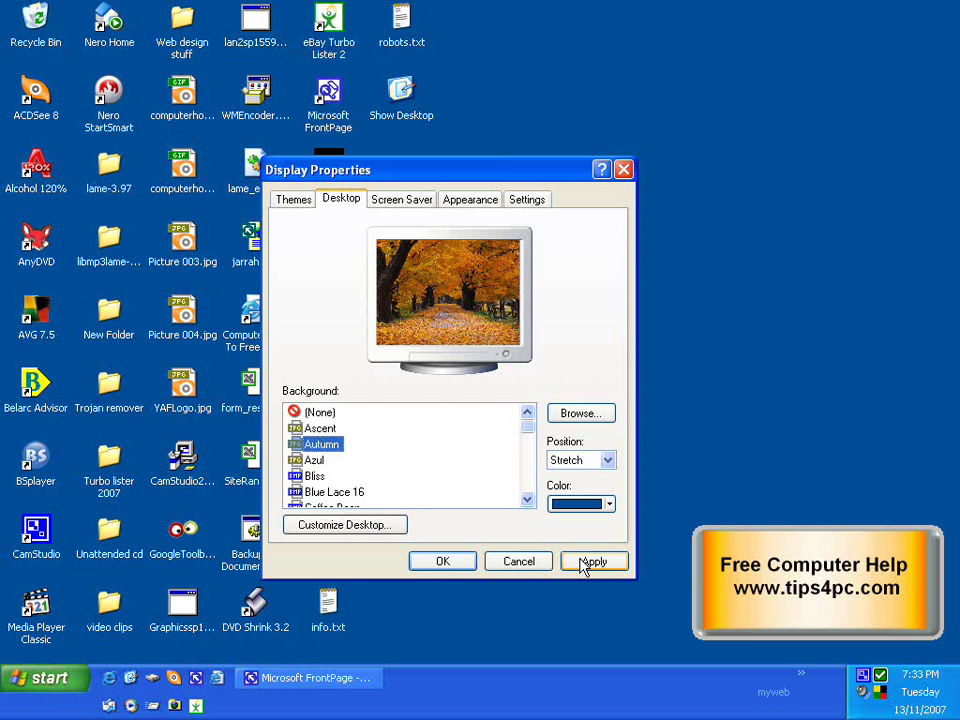
pyautogui.click(593, 560)
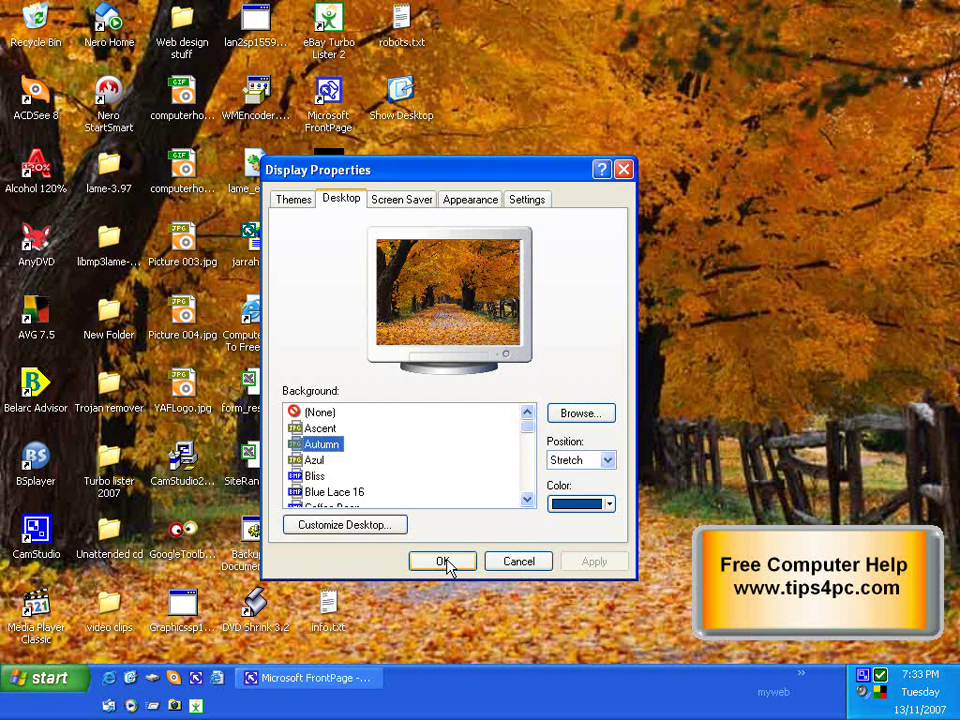
pyautogui.moveTo(460, 456)
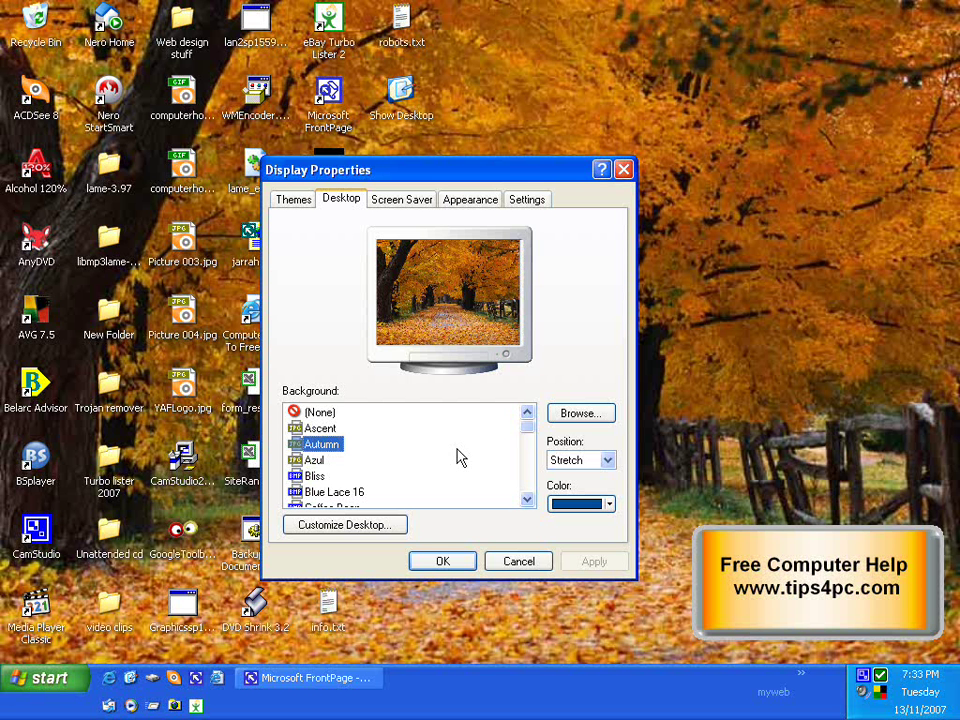
pyautogui.moveTo(472, 457)
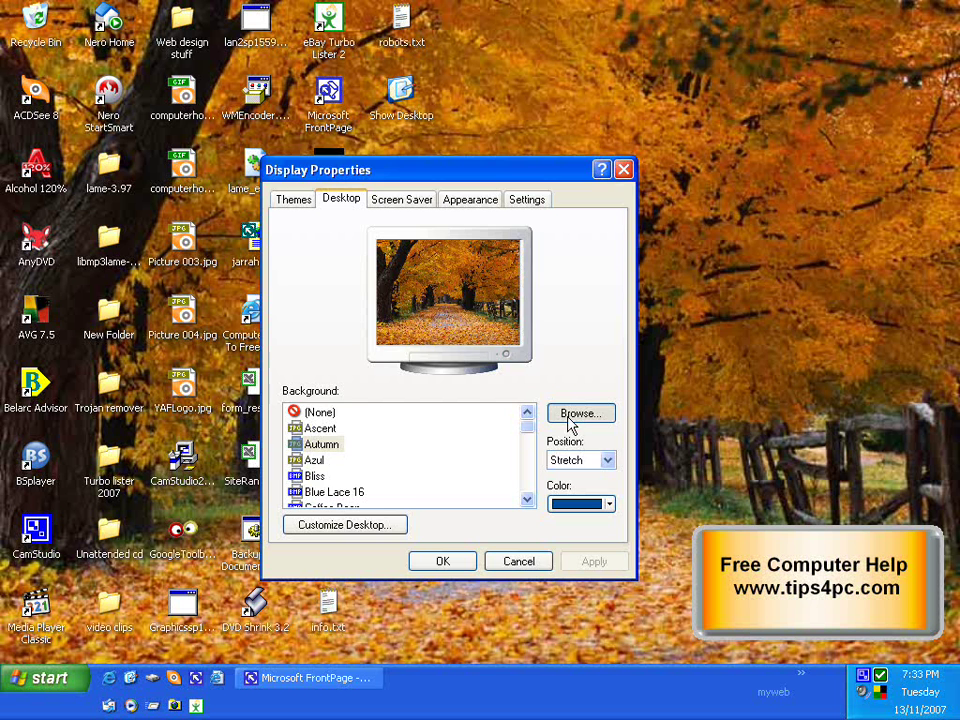
# Step: Browse for a picture, navigating up to the profile folder and into My Pictures\2007-09-26
pyautogui.click(580, 413)
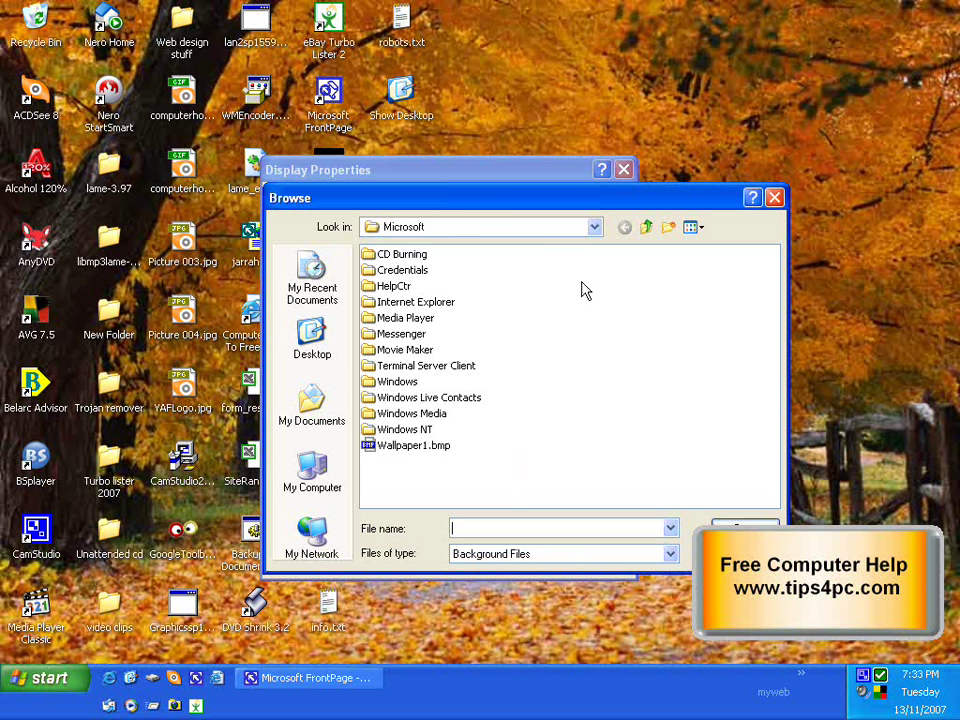
pyautogui.click(646, 227)
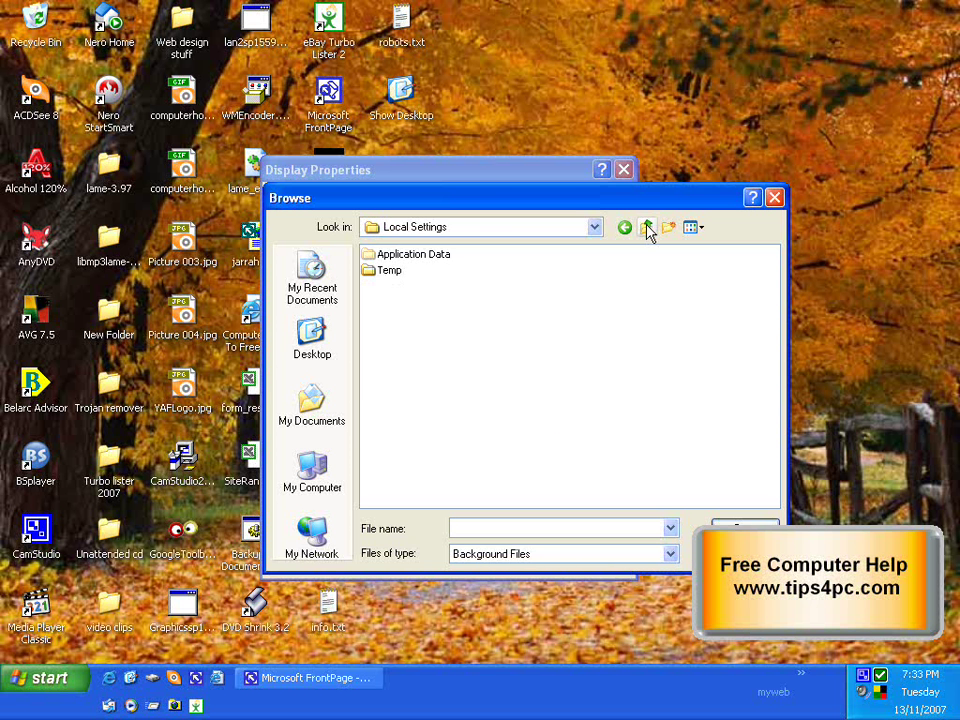
pyautogui.click(647, 227)
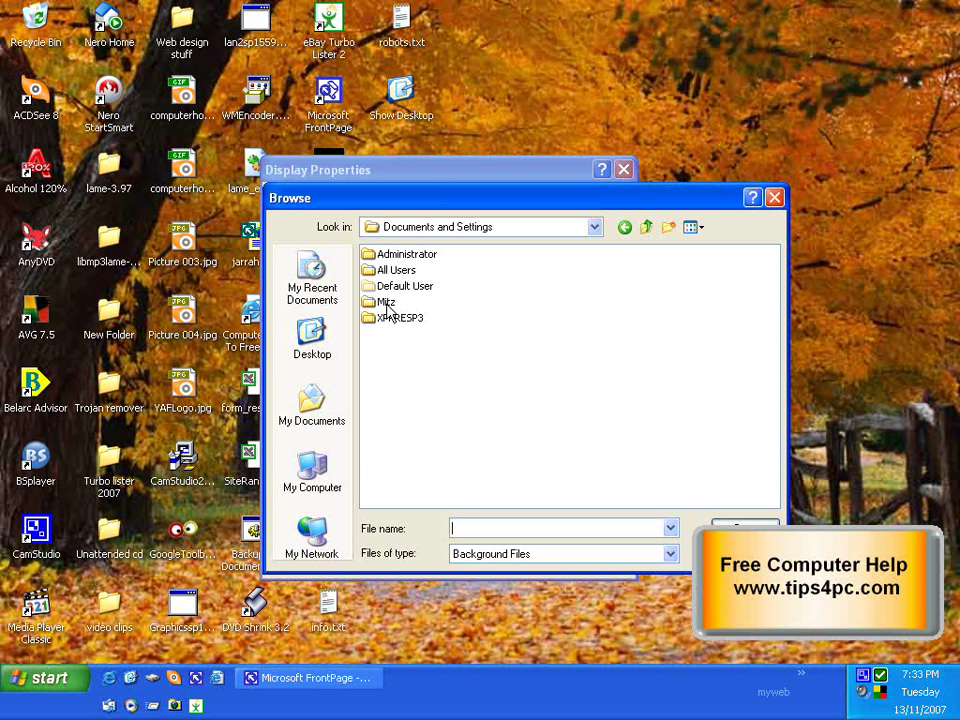
pyautogui.doubleClick(387, 301)
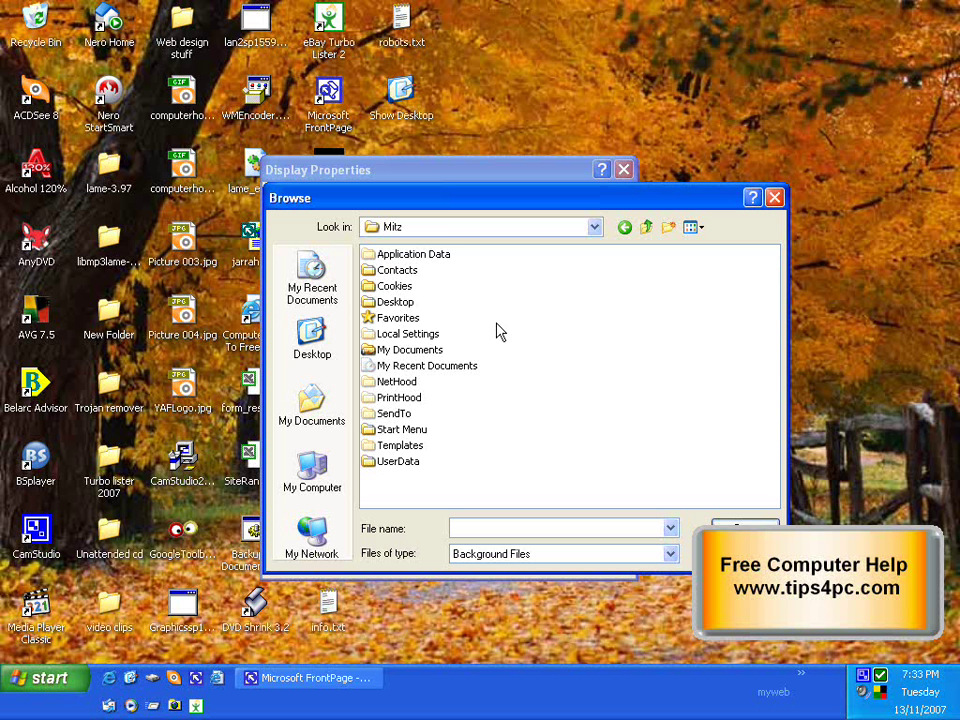
pyautogui.moveTo(409, 334)
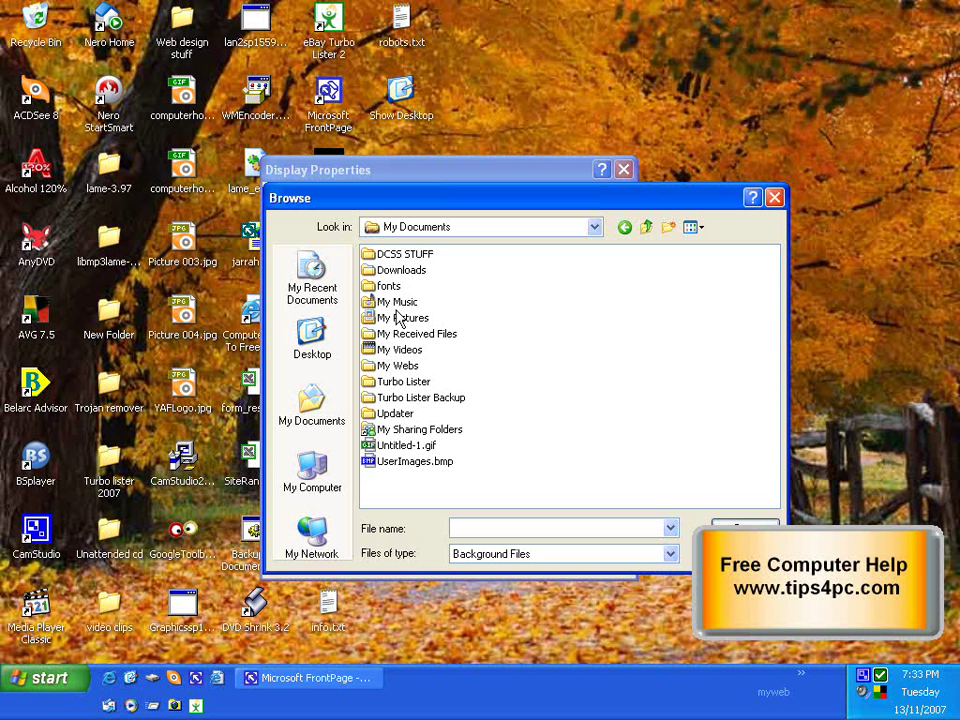
pyautogui.moveTo(405, 318)
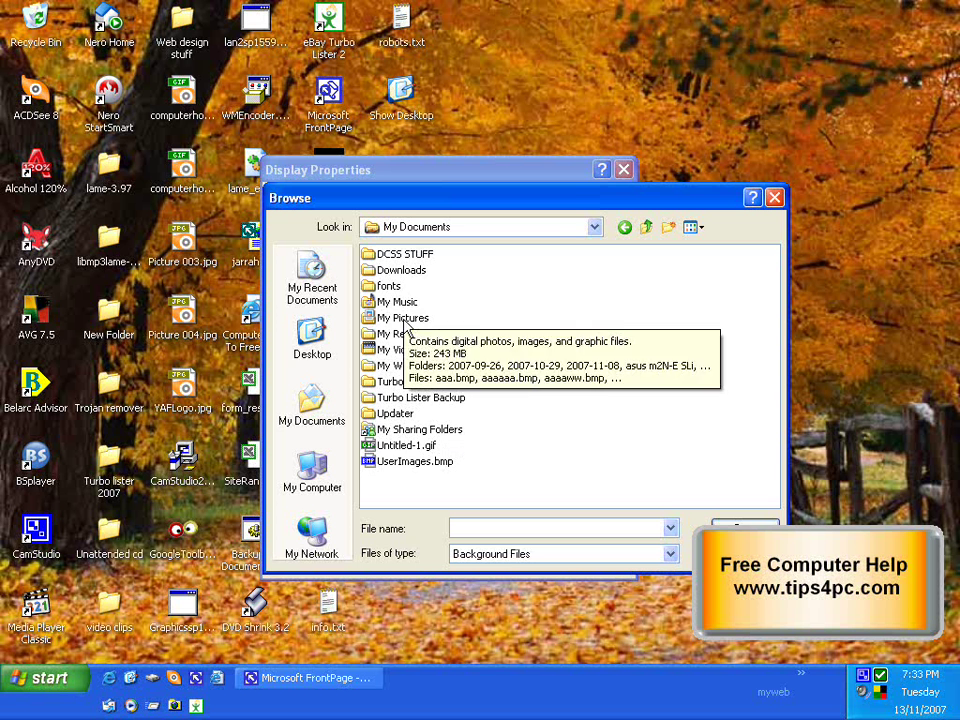
pyautogui.doubleClick(395, 317)
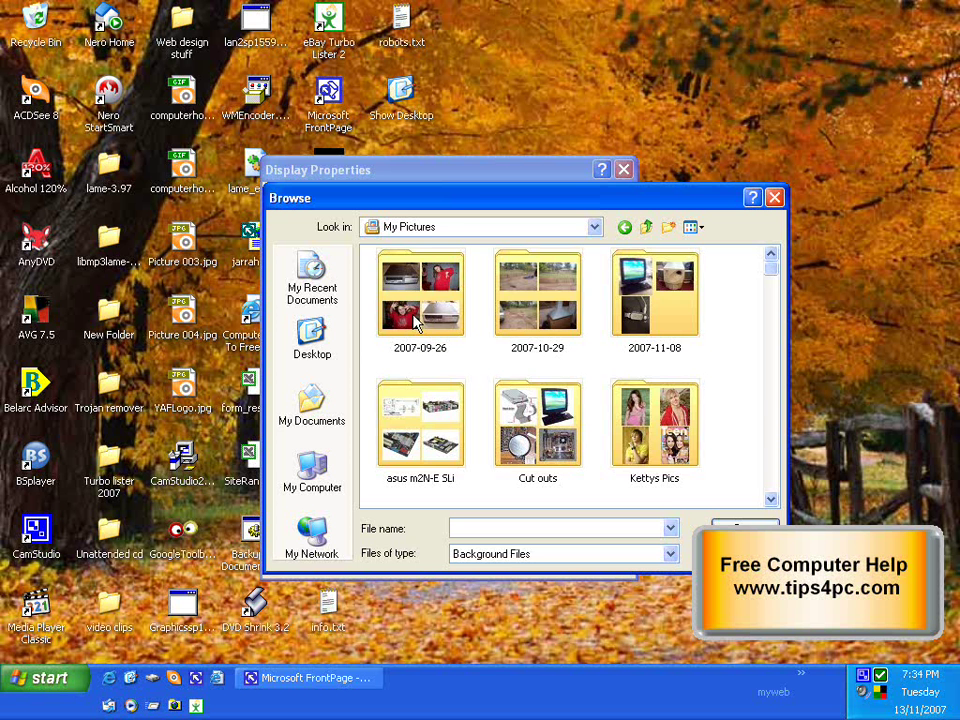
pyautogui.doubleClick(420, 293)
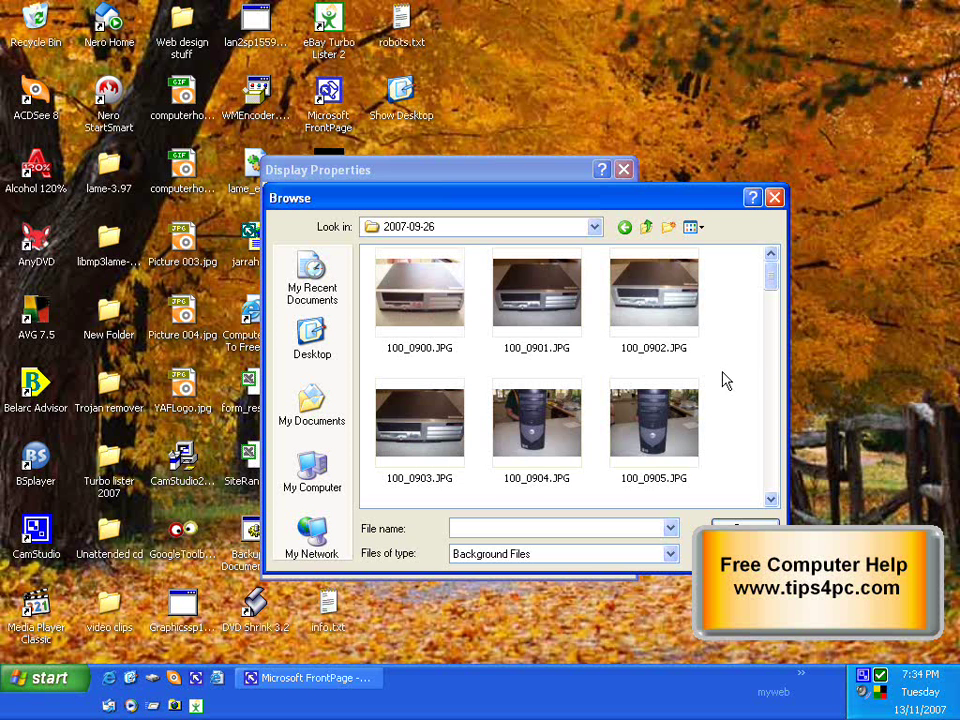
# Step: Scroll through the photo folder and select the case photo 100_0938.JPG
pyautogui.scroll(-3)
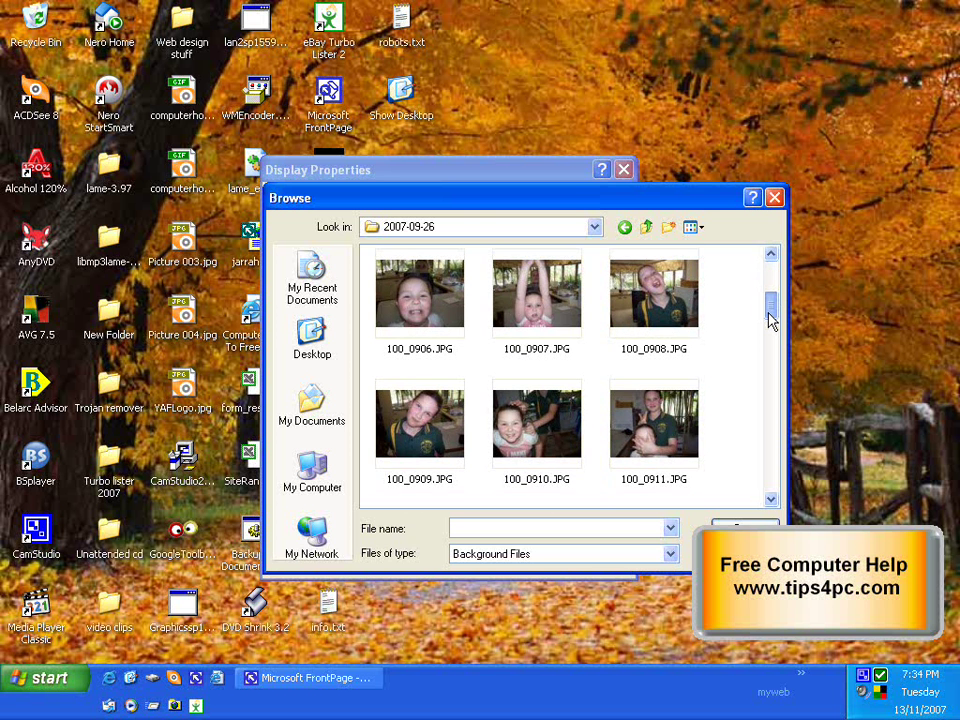
pyautogui.moveTo(770, 320); pyautogui.dragTo(770, 440)
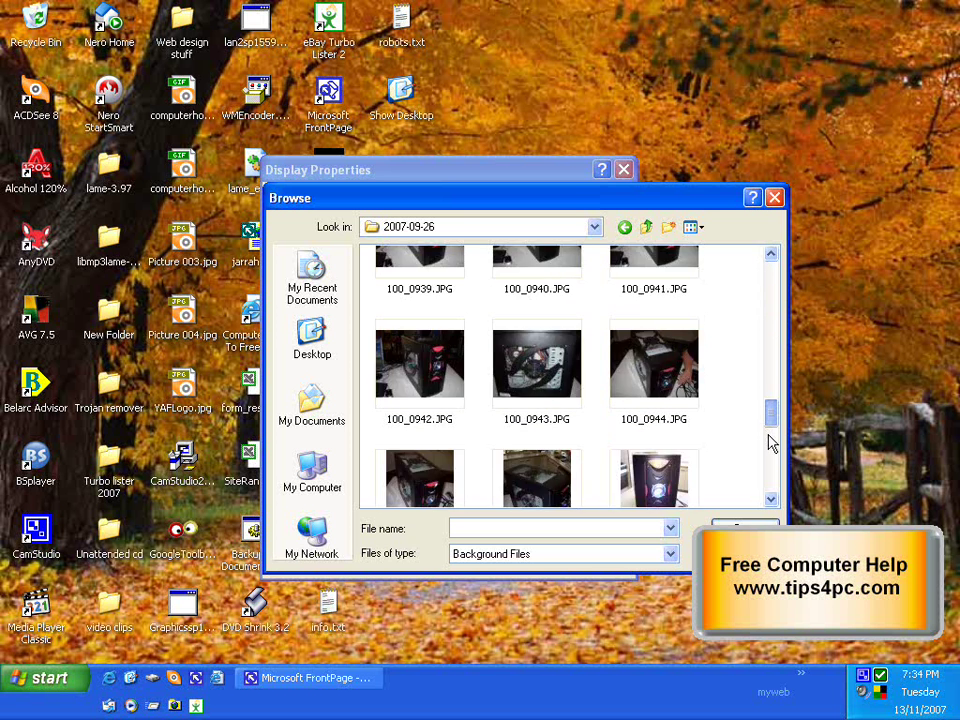
pyautogui.scroll(-3)
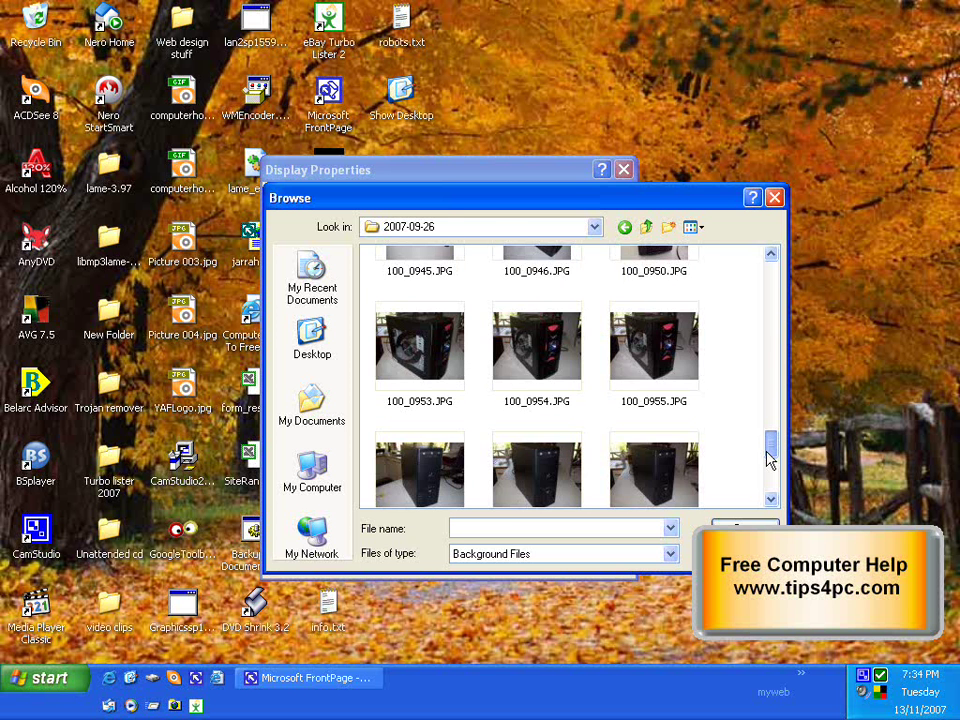
pyautogui.scroll(-3)
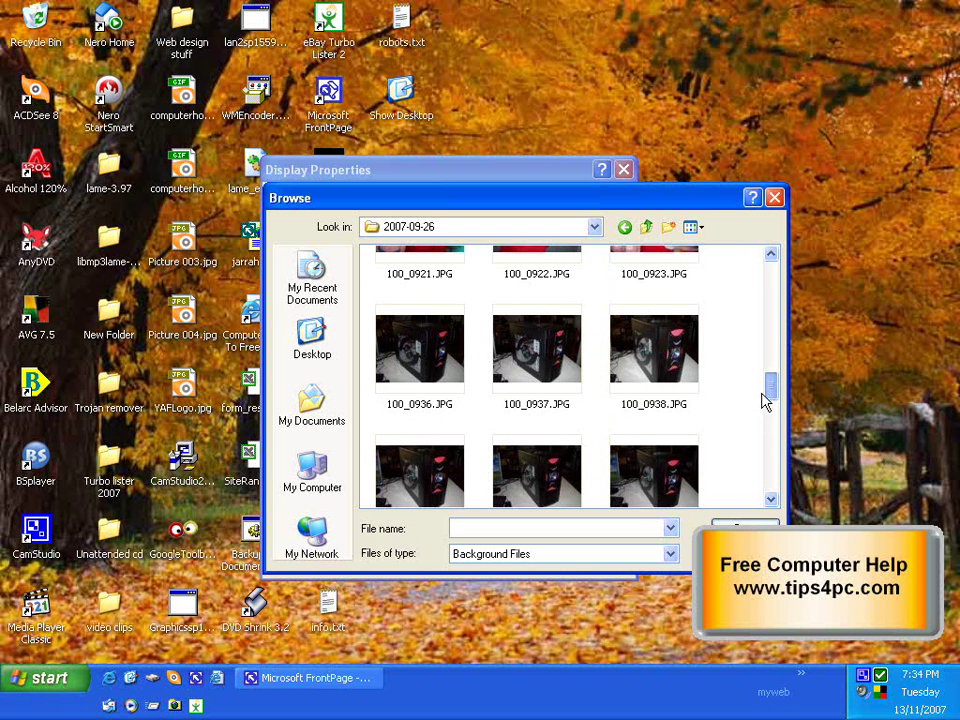
pyautogui.click(654, 373)
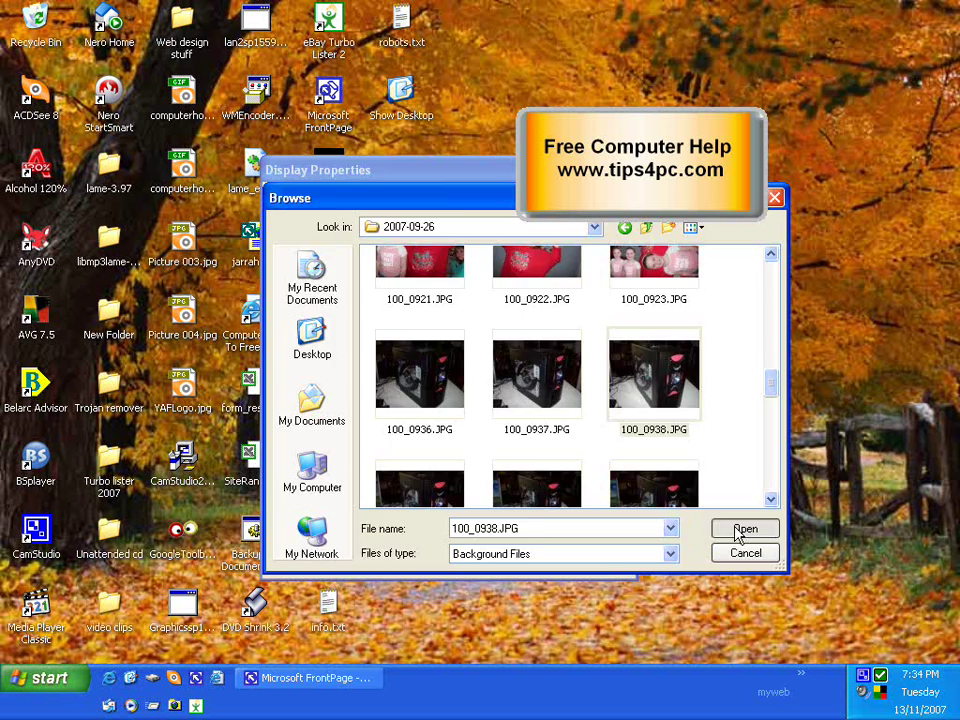
# Step: Add 100_0938 to the Background list, apply it as wallpaper and close with OK
pyautogui.click(745, 529)
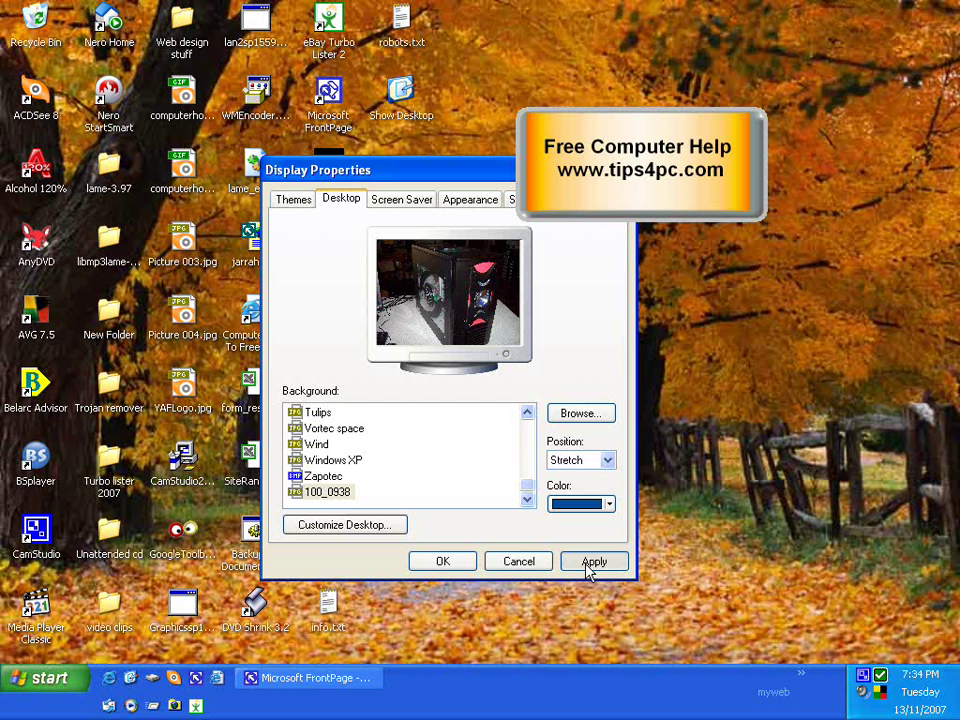
pyautogui.click(594, 561)
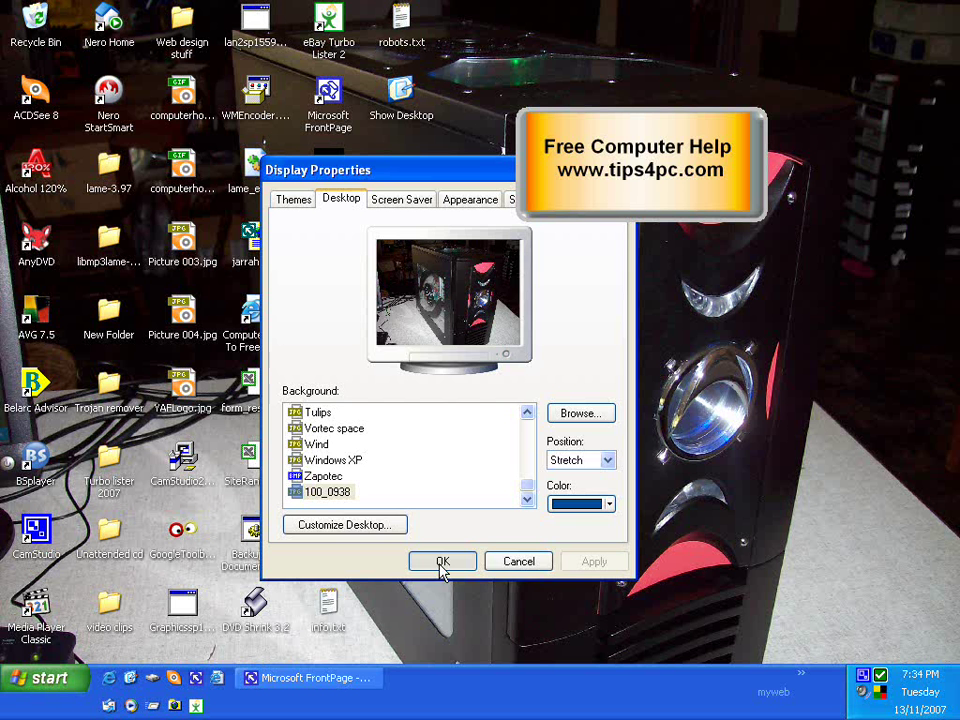
pyautogui.click(442, 561)
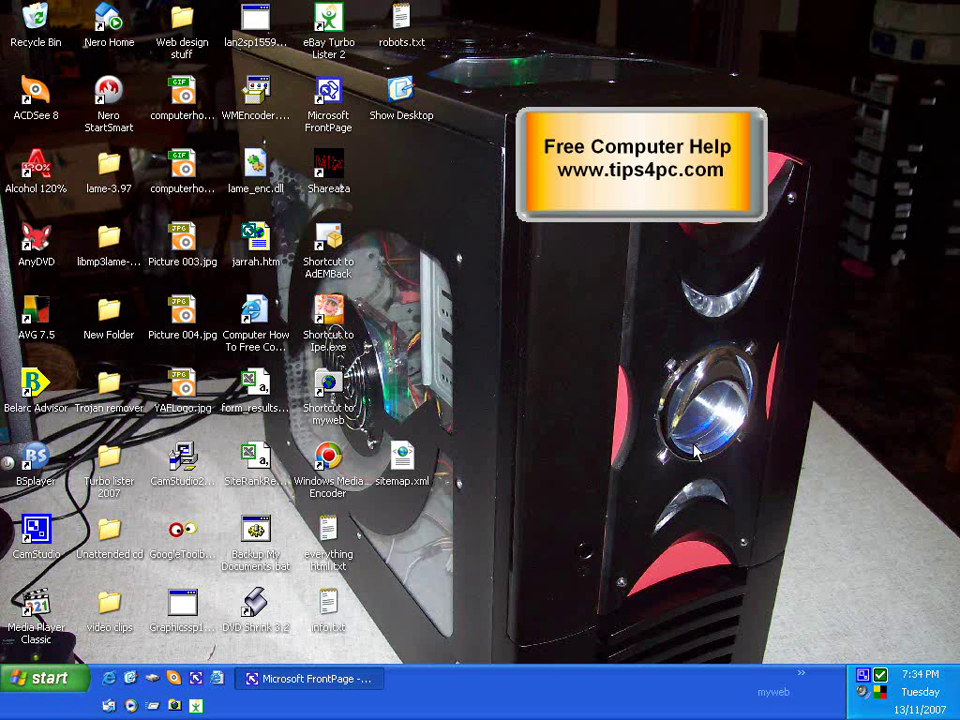
pyautogui.moveTo(643, 117)
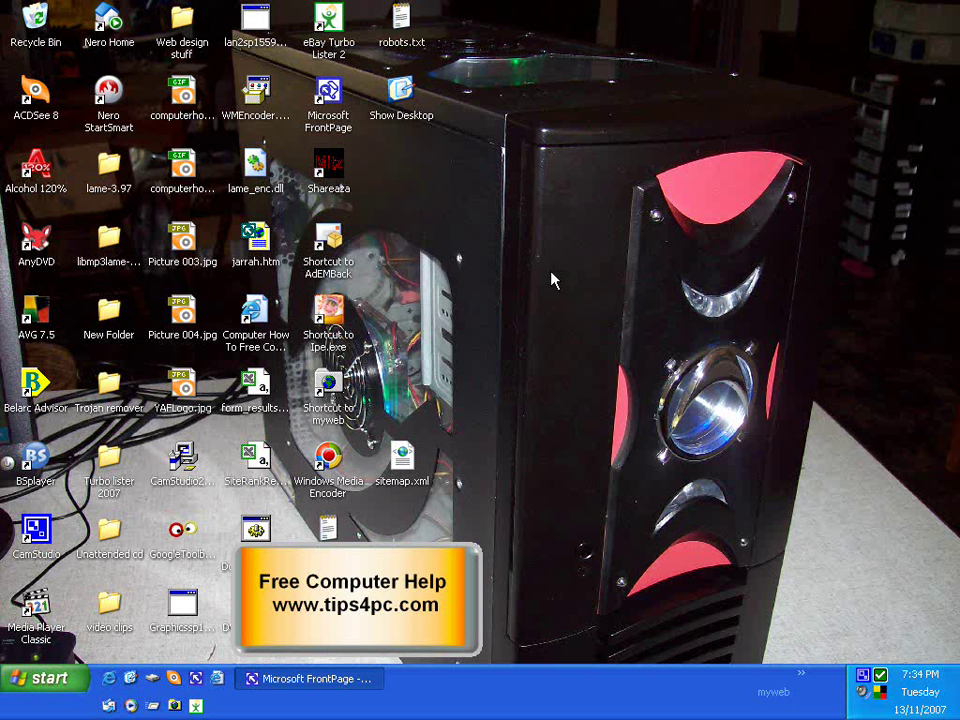
pyautogui.moveTo(560, 272)
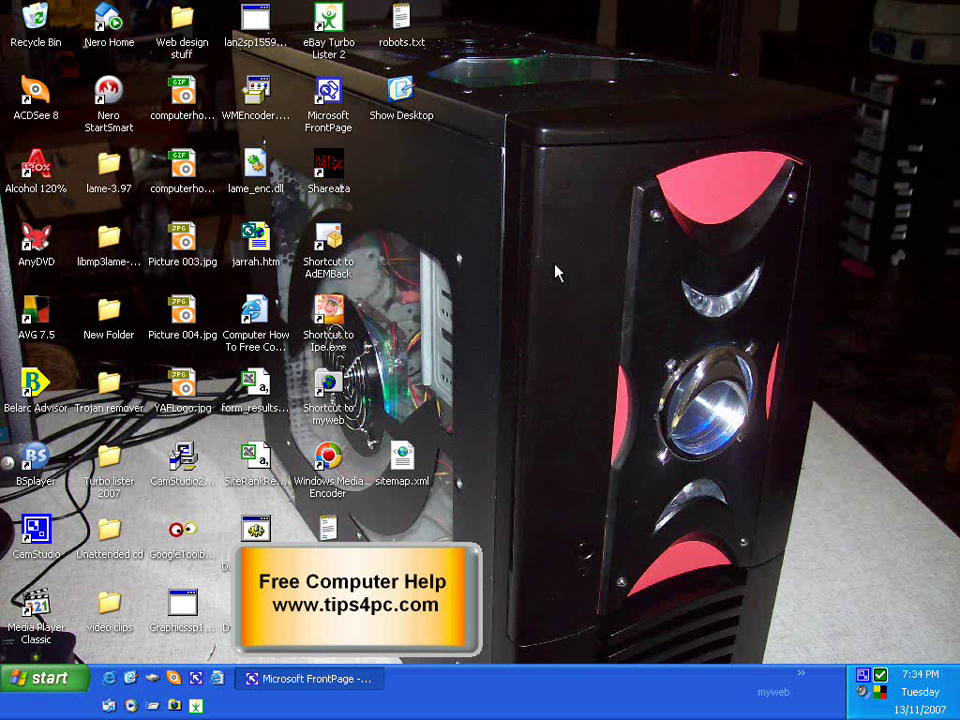
pyautogui.moveTo(559, 320)
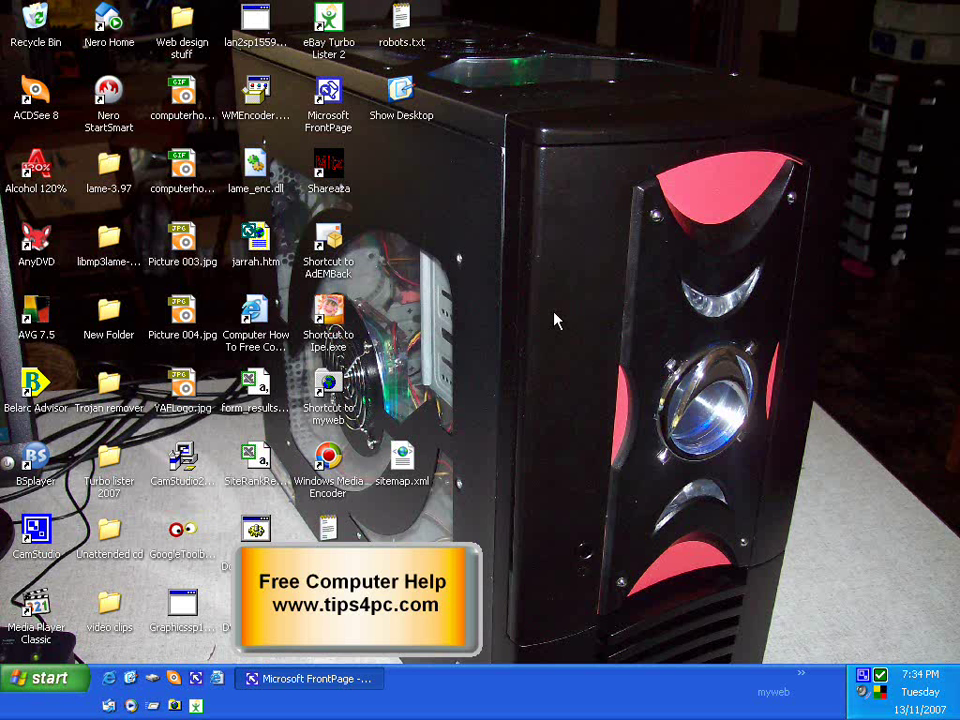
pyautogui.moveTo(545, 278)
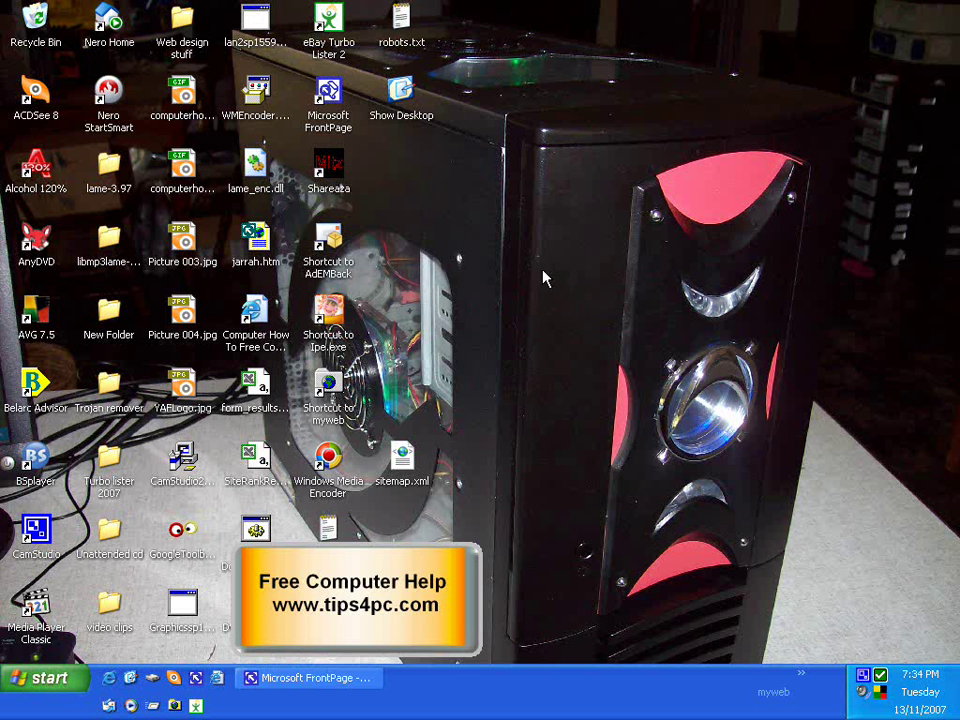
# Step: Reopen Display Properties from the desktop and go to the Desktop page
pyautogui.rightClick(545, 278)
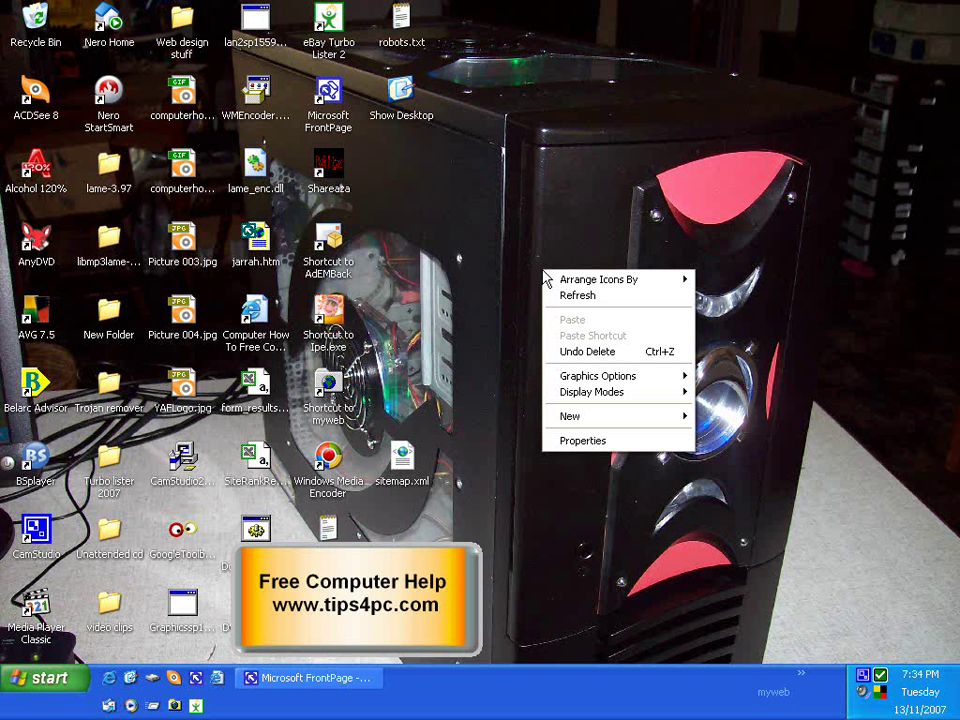
pyautogui.moveTo(611, 441)
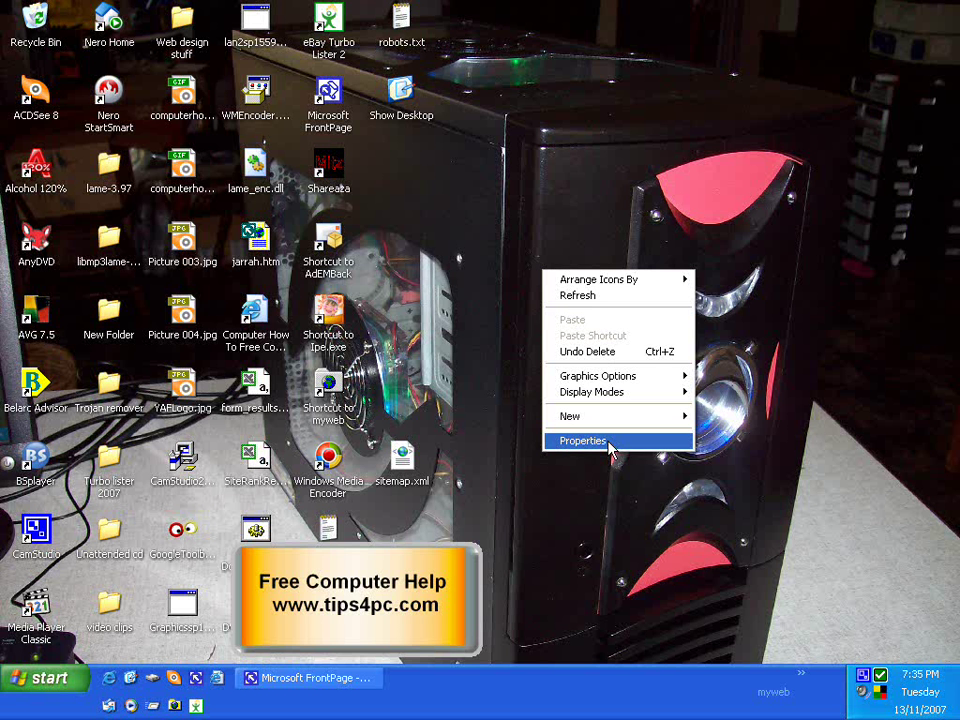
pyautogui.click(582, 440)
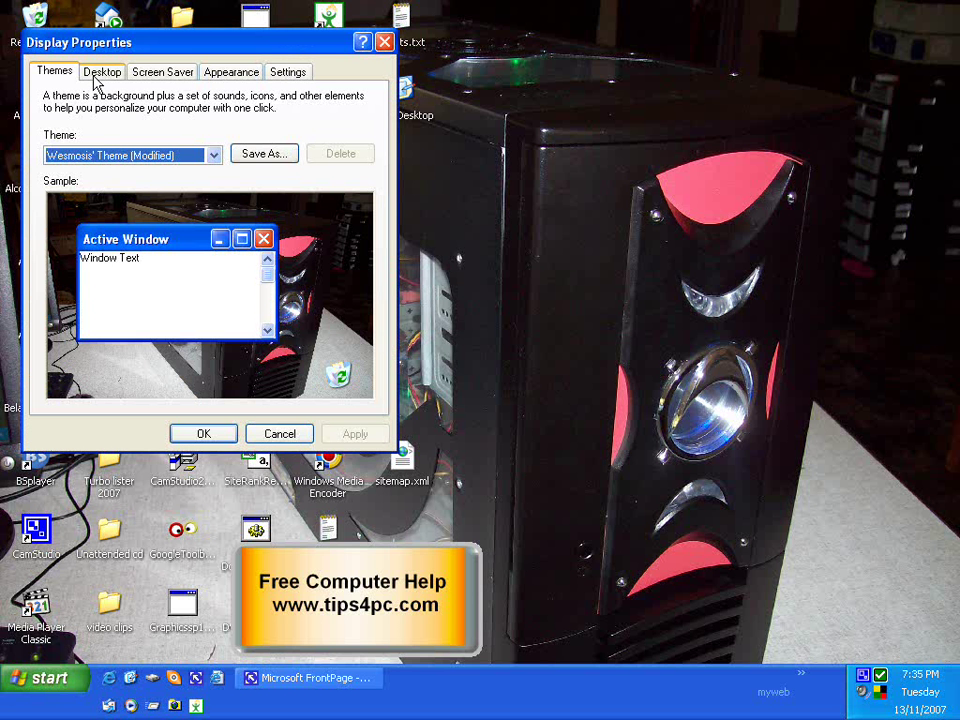
pyautogui.click(100, 71)
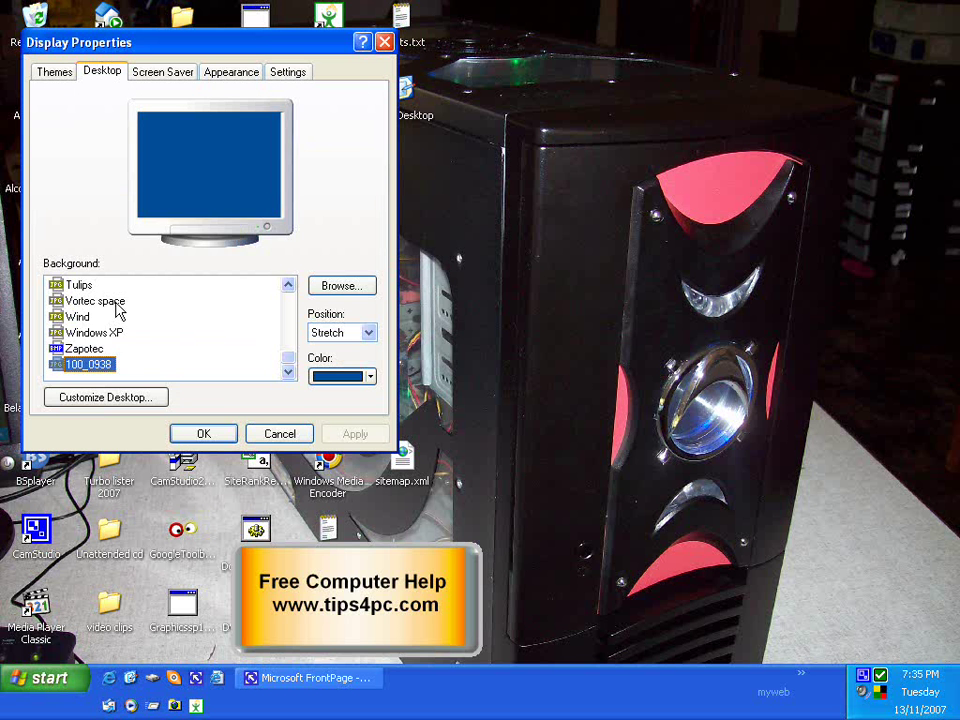
# Step: Preview the built-in Windows XP, Vortec space and Tulips backgrounds without applying
pyautogui.click(88, 364)
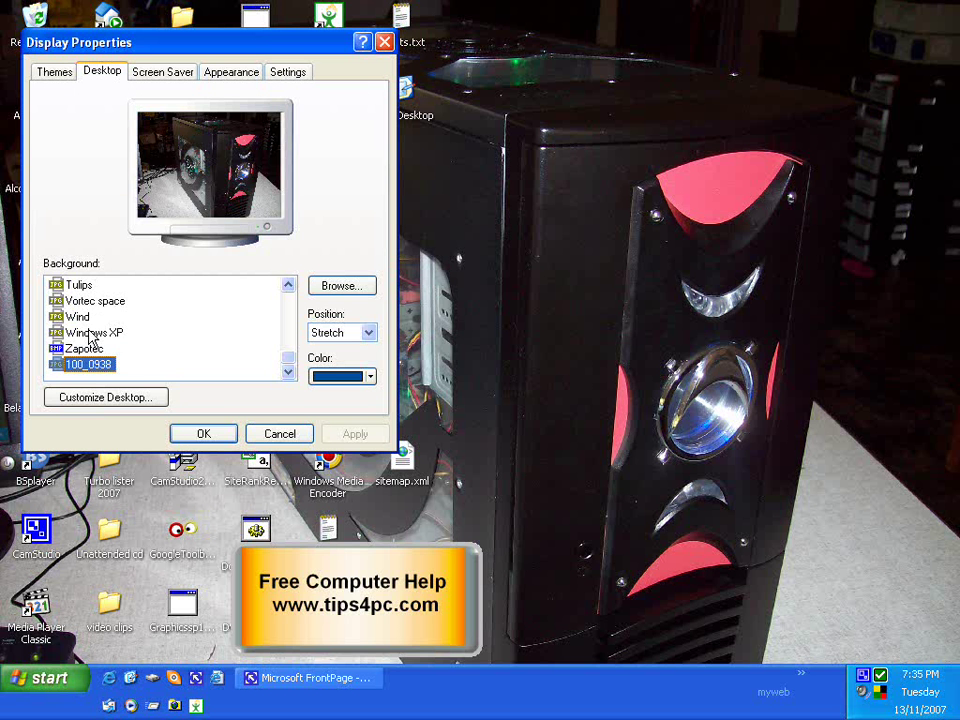
pyautogui.click(92, 332)
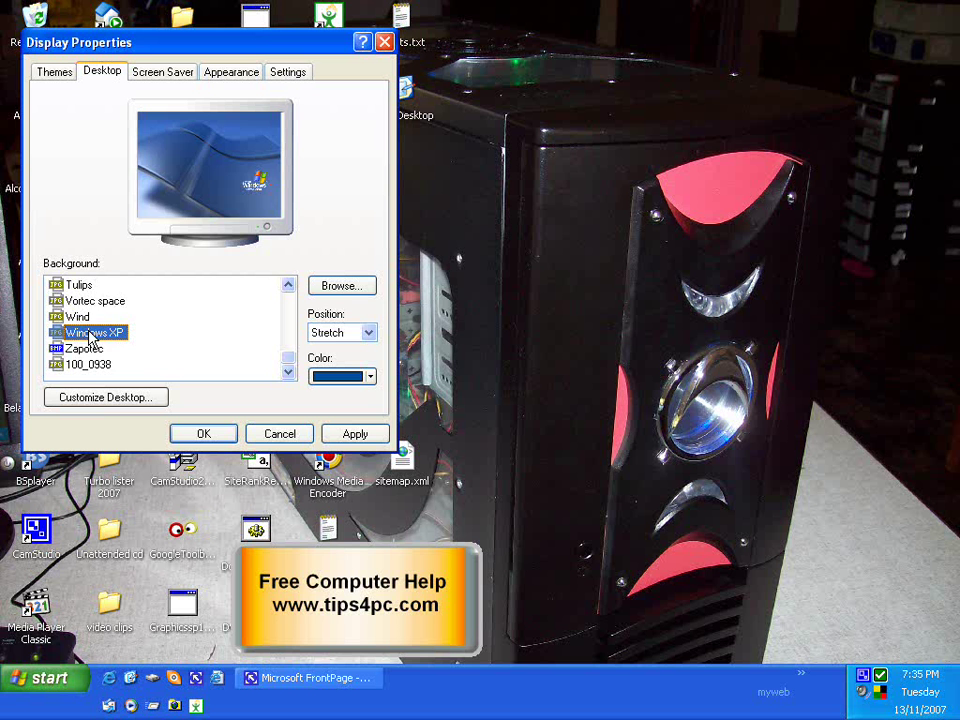
pyautogui.click(90, 300)
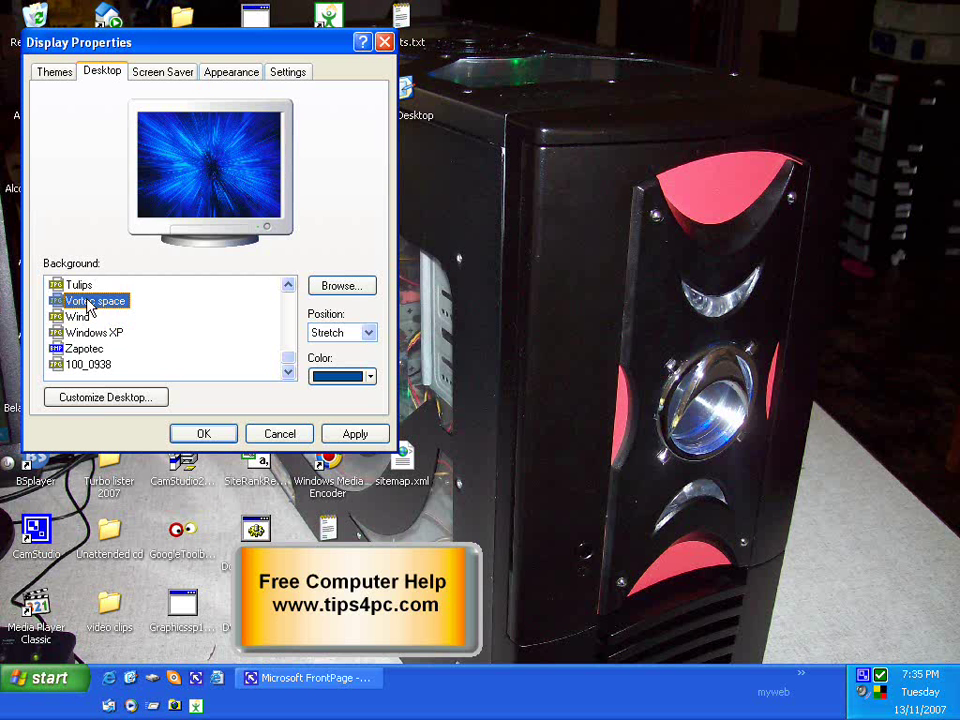
pyautogui.click(78, 284)
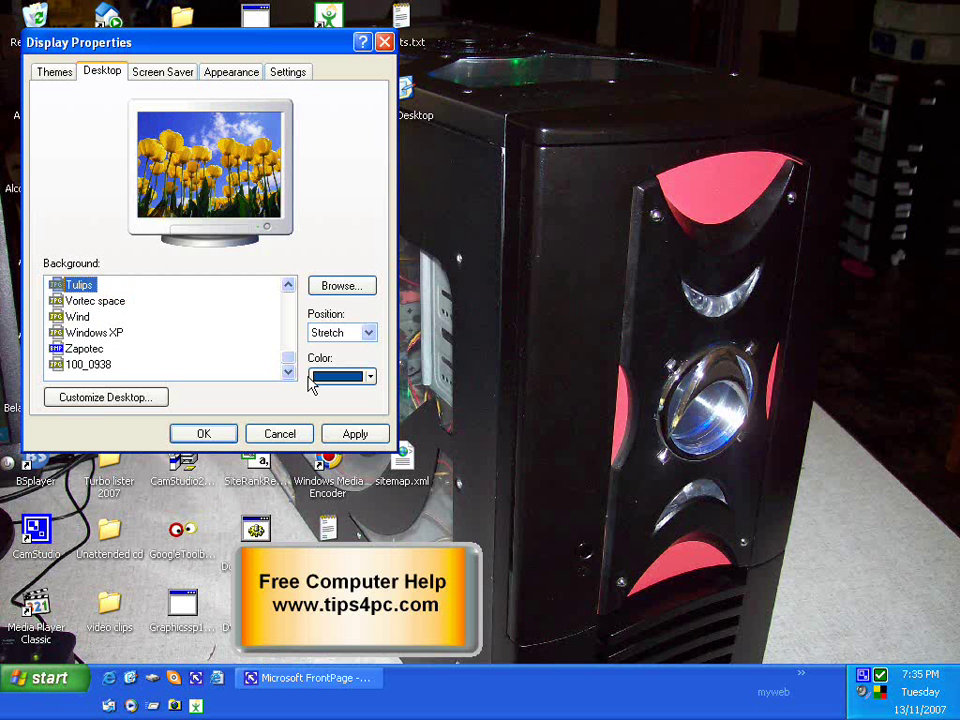